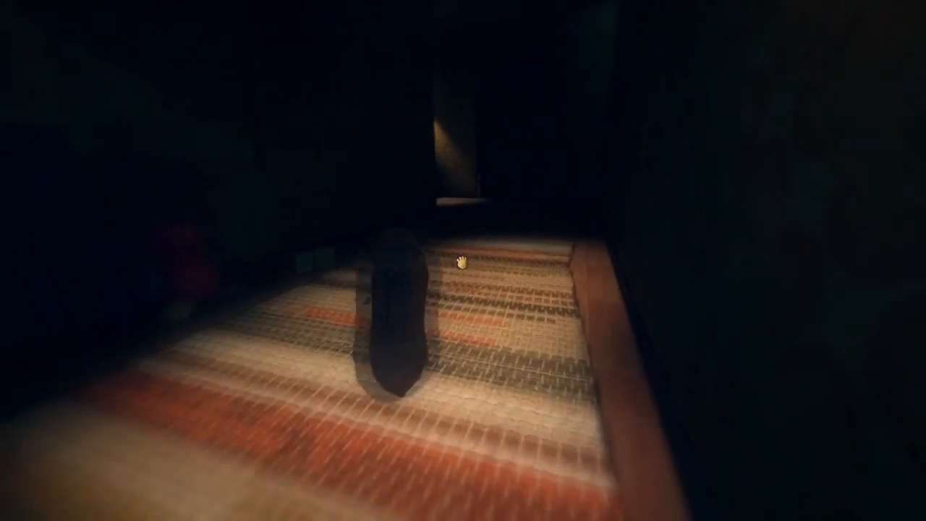
pyautogui.moveTo(463, 260)
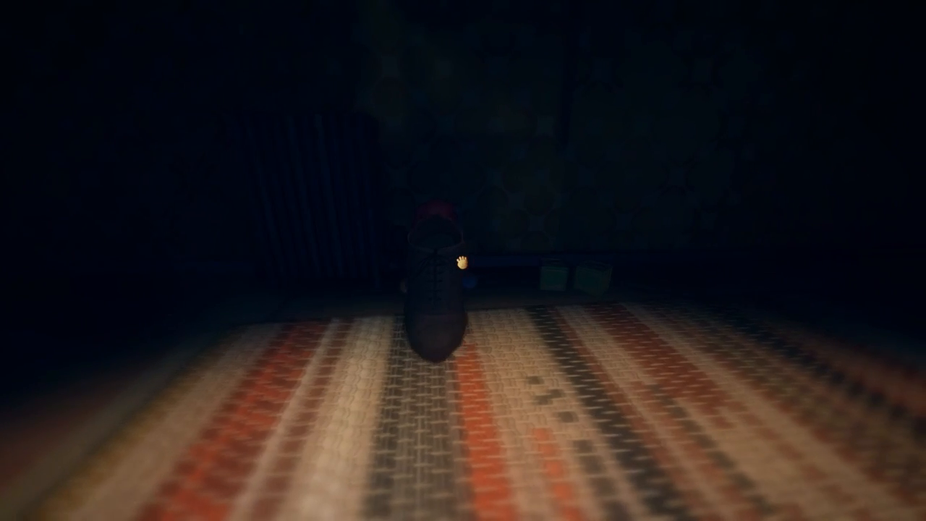